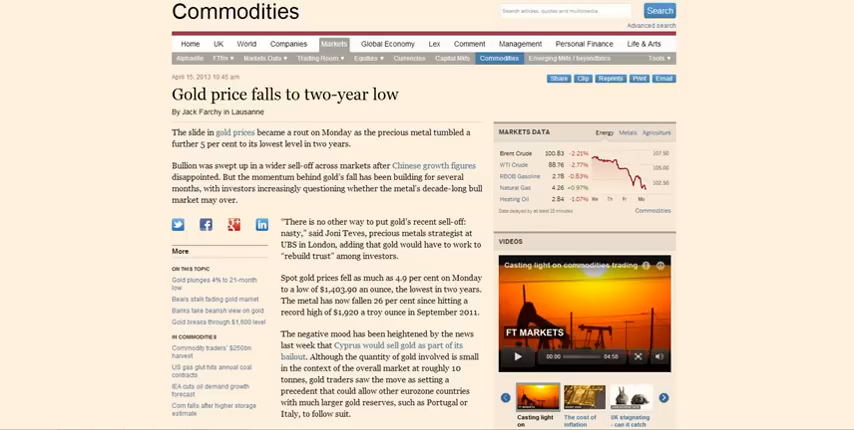
mouse_move(112, 50)
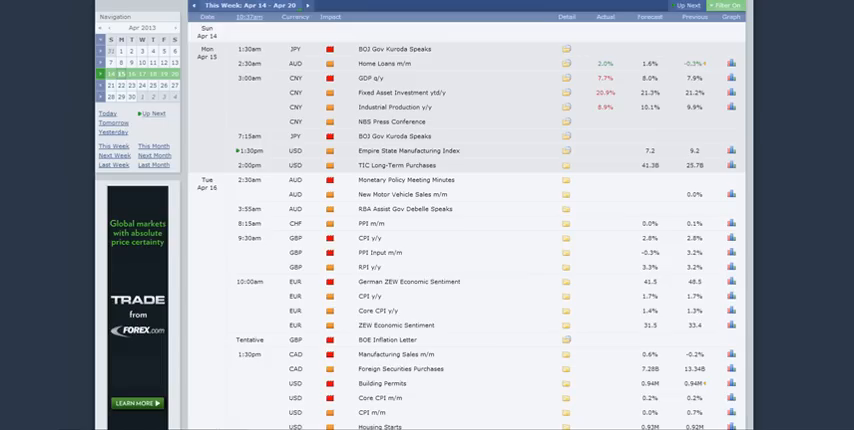
scroll(down, 3)
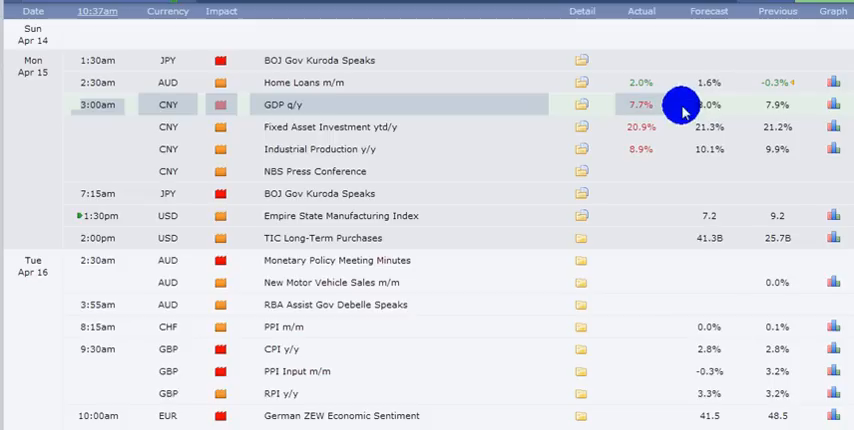
mouse_move(500, 246)
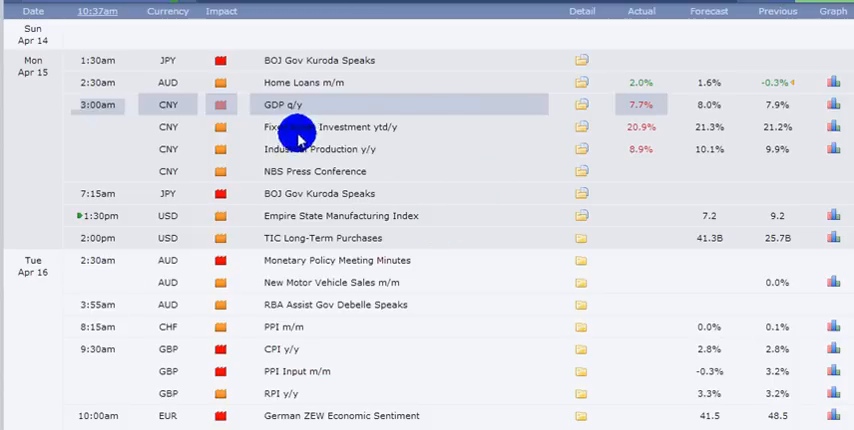
mouse_move(224, 262)
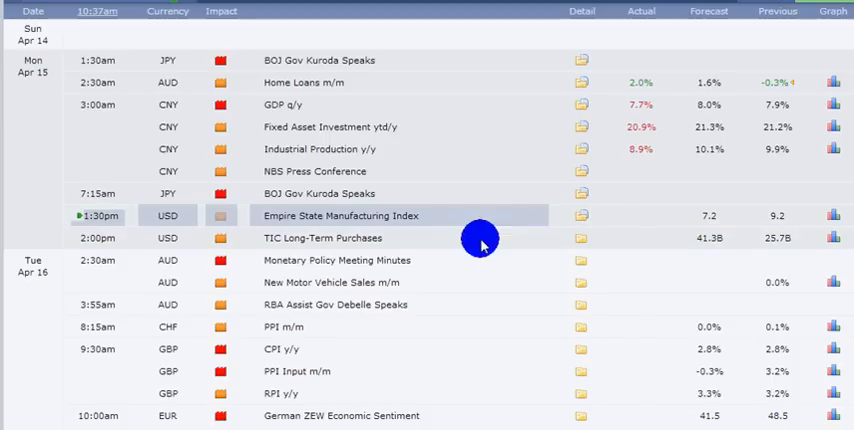
mouse_move(454, 230)
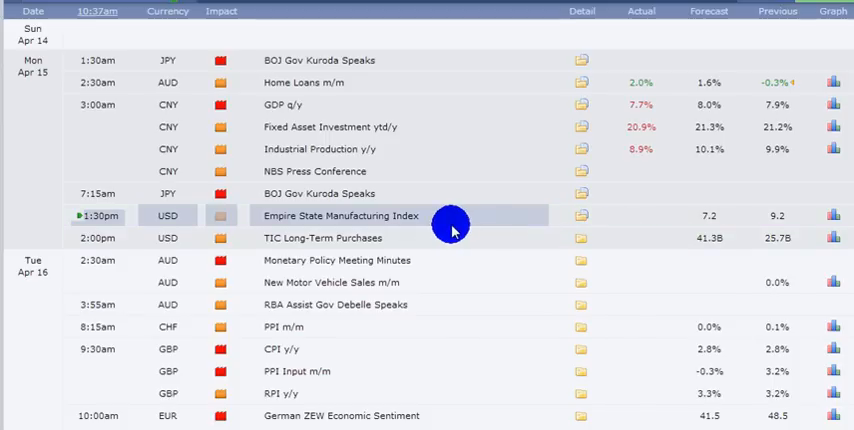
mouse_move(436, 238)
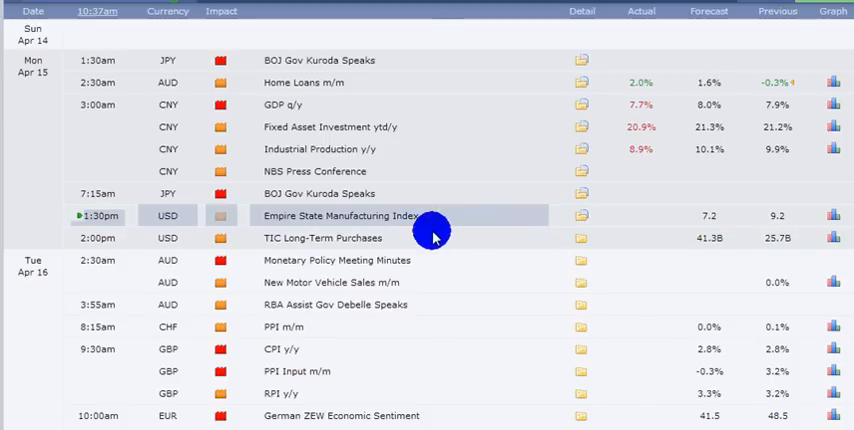
mouse_move(332, 362)
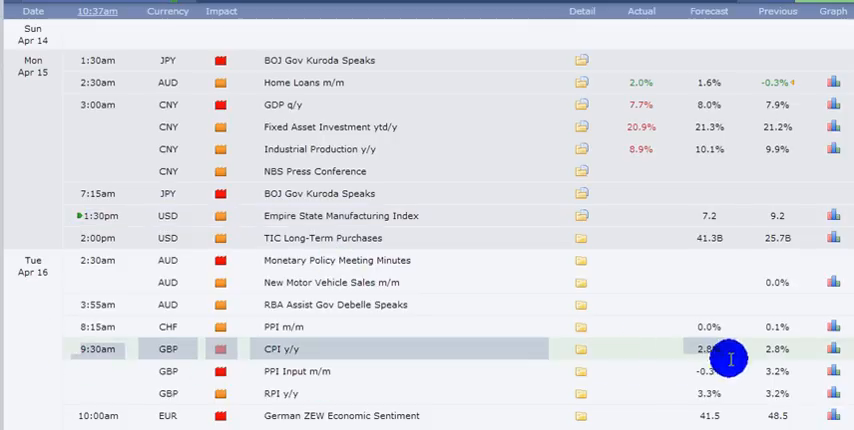
mouse_move(564, 416)
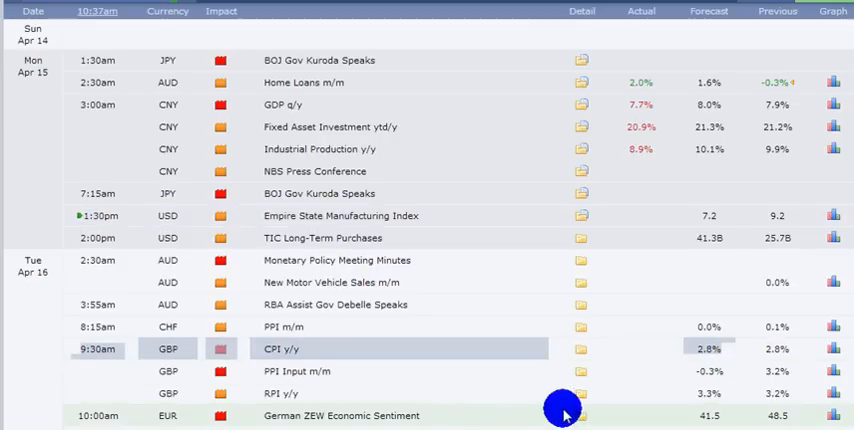
mouse_move(330, 380)
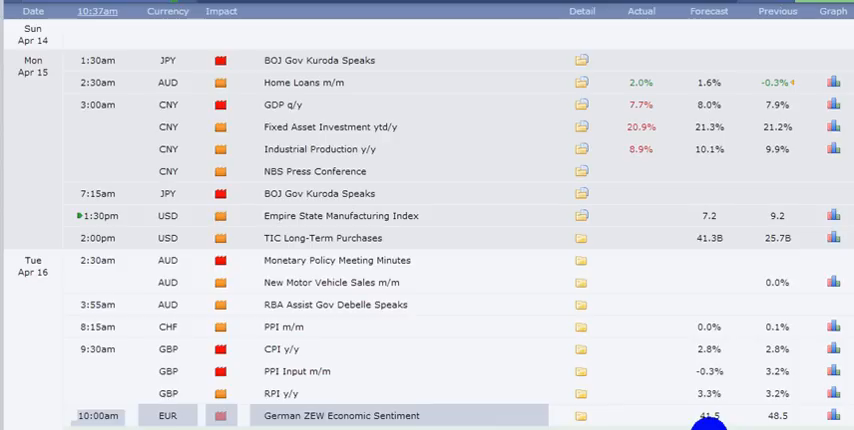
scroll(down, 3)
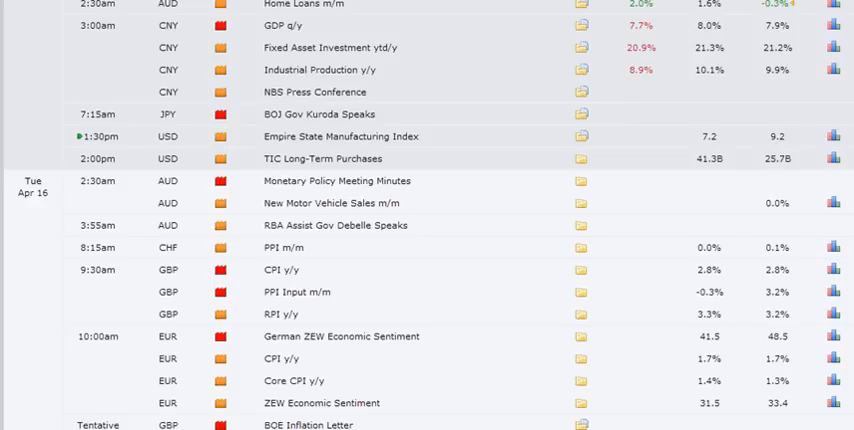
scroll(down, 3)
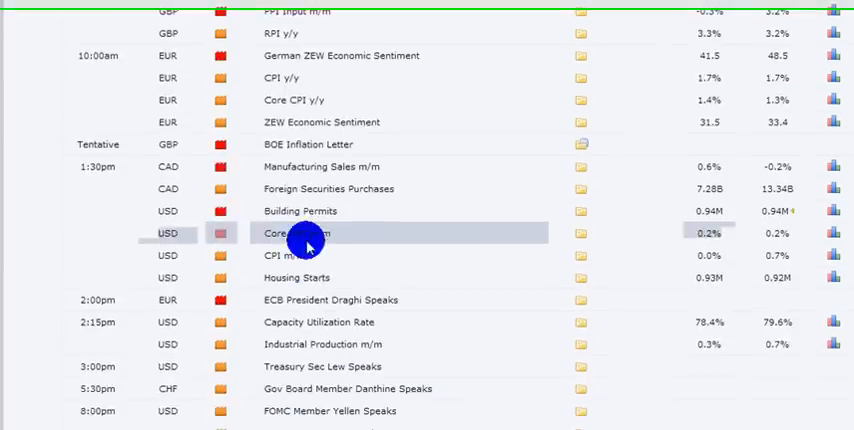
scroll(down, 3)
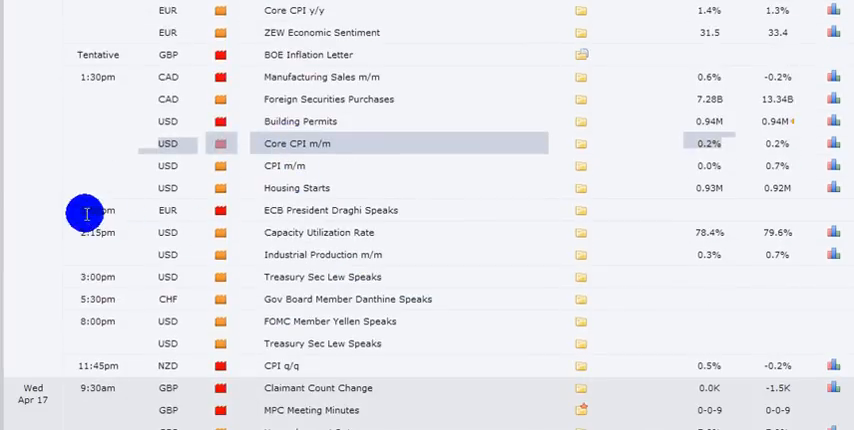
mouse_move(484, 208)
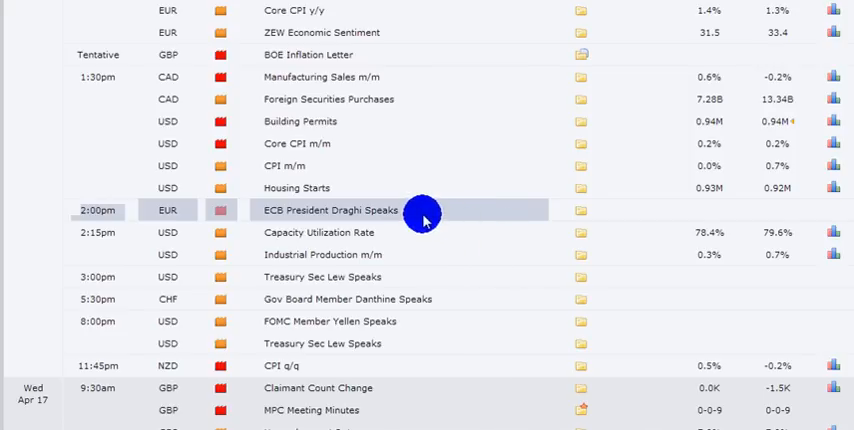
mouse_move(404, 220)
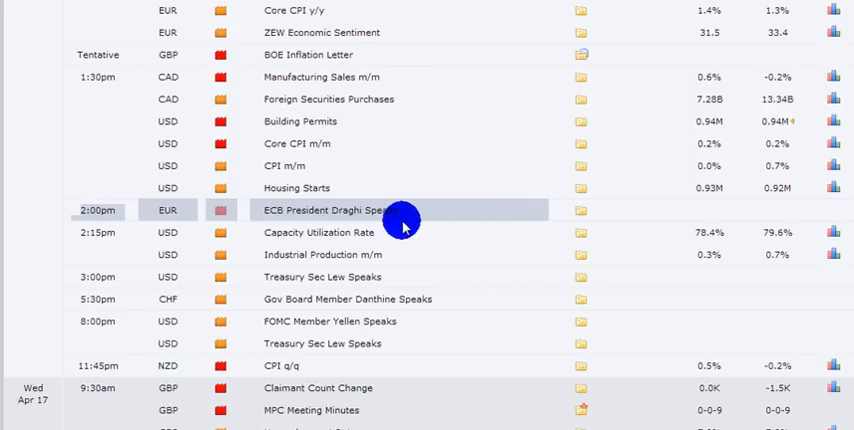
scroll(down, 3)
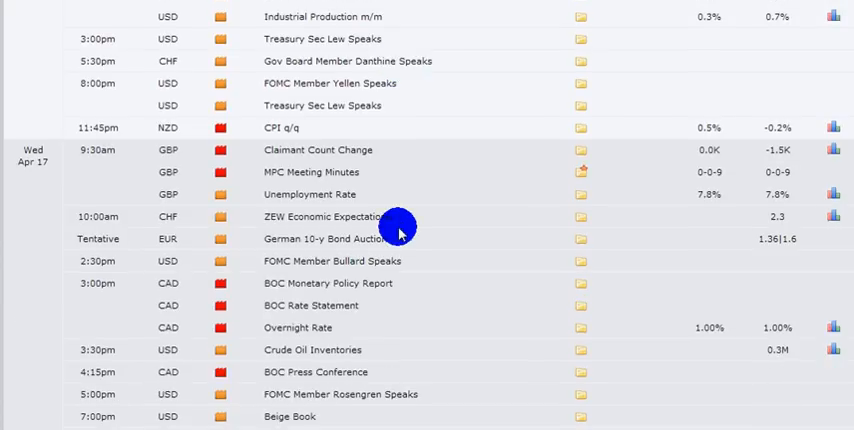
mouse_move(118, 164)
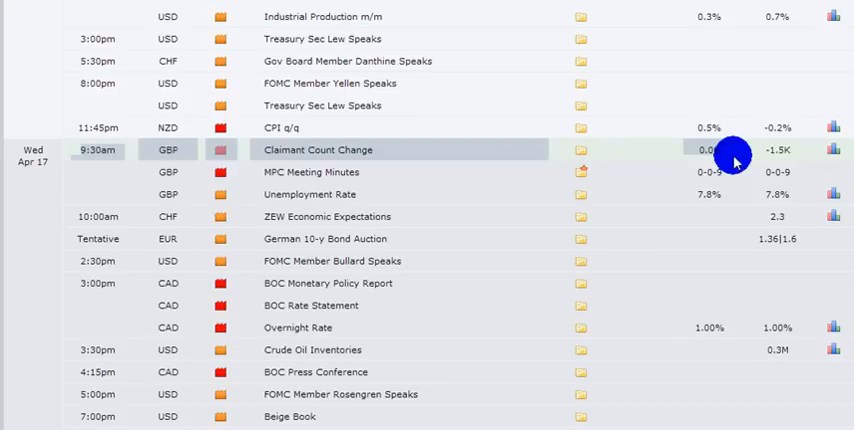
mouse_move(376, 56)
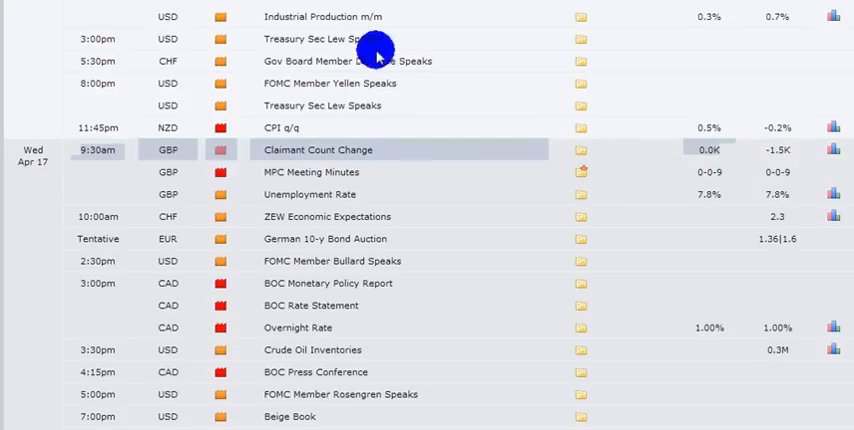
mouse_move(310, 172)
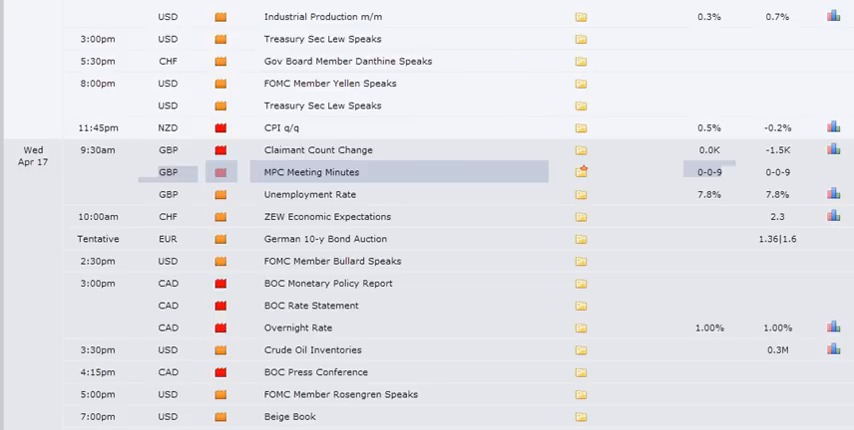
scroll(down, 3)
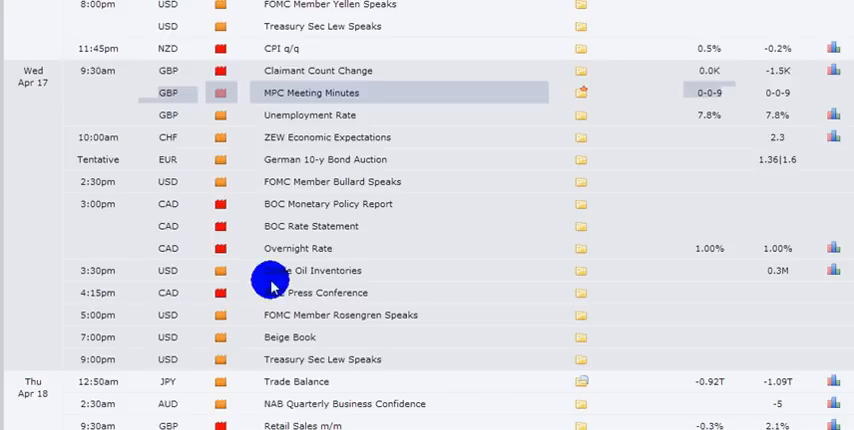
mouse_move(90, 216)
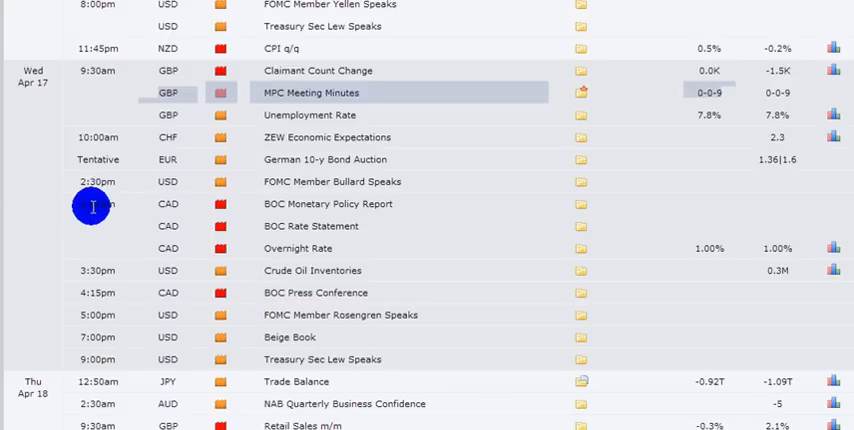
mouse_move(116, 216)
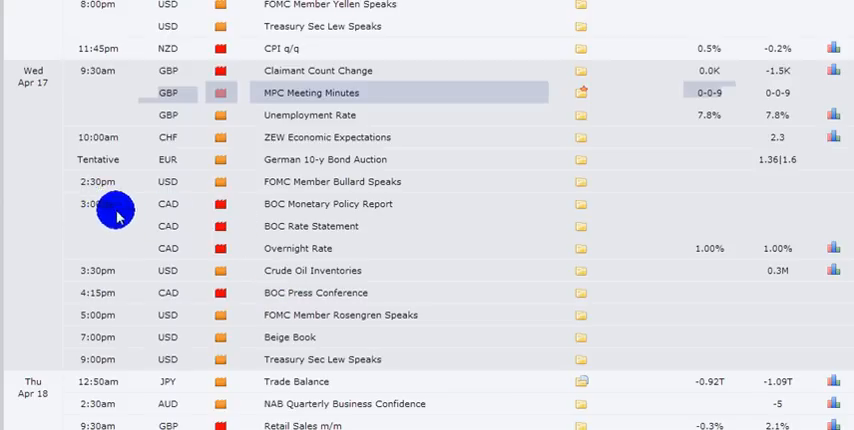
mouse_move(80, 212)
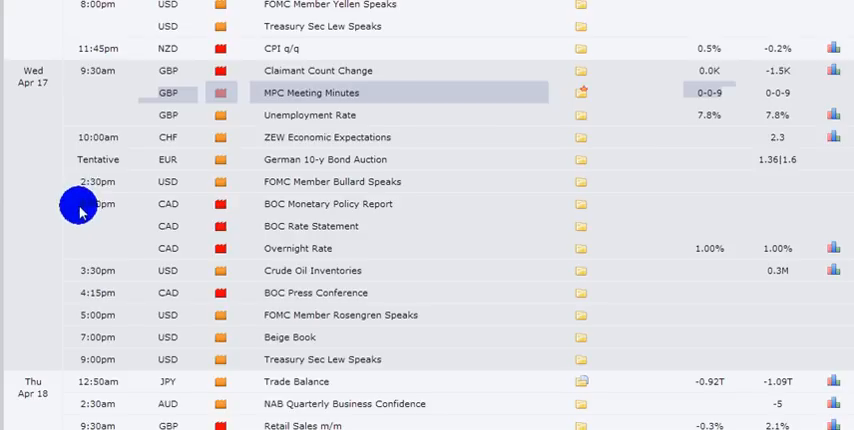
scroll(down, 3)
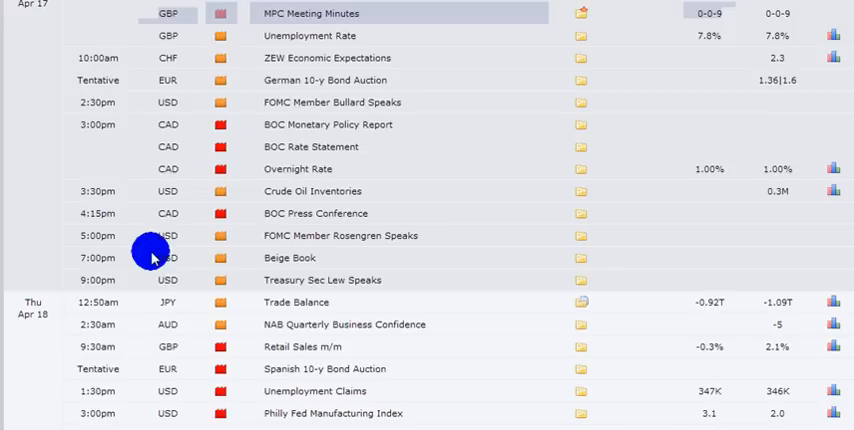
scroll(down, 3)
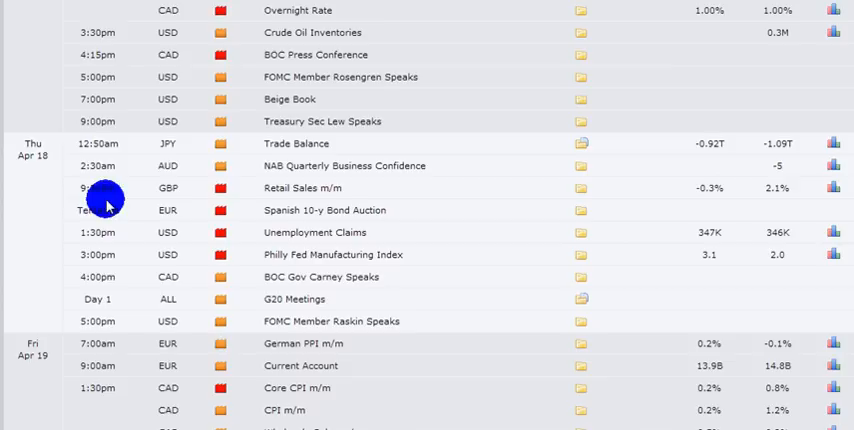
mouse_move(364, 204)
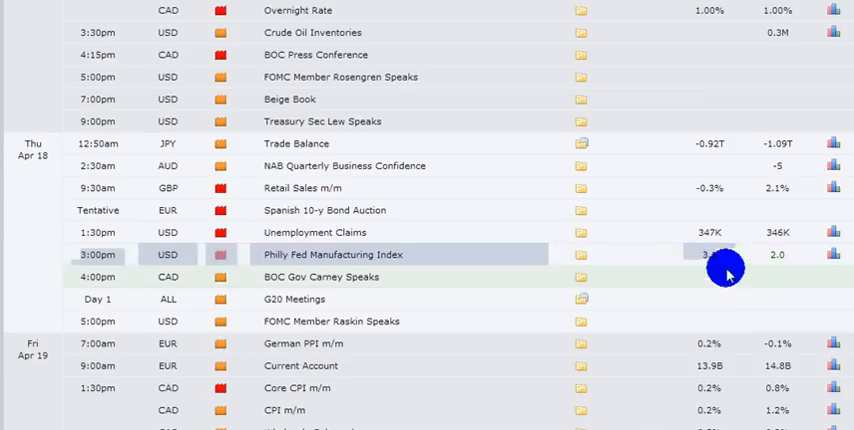
mouse_move(724, 244)
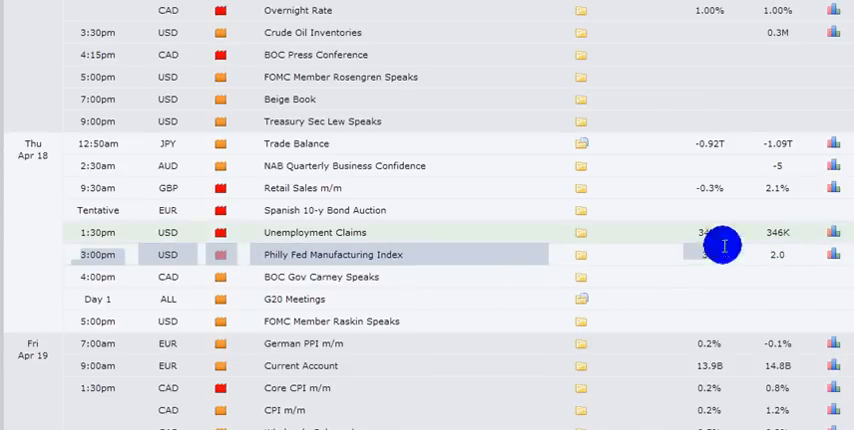
mouse_move(686, 232)
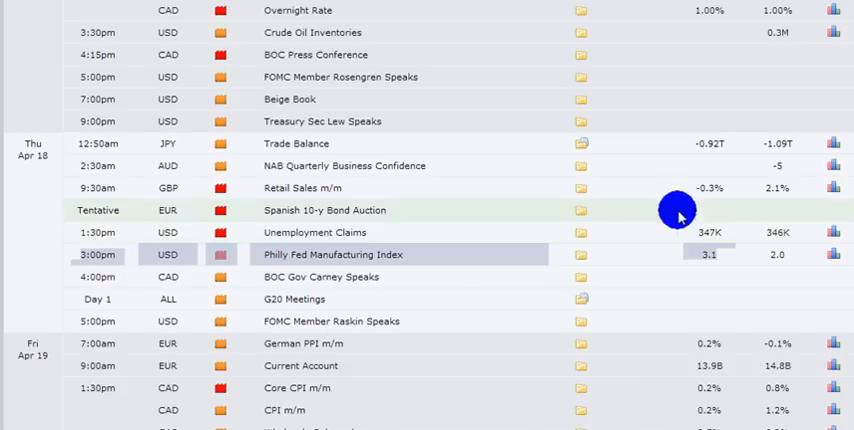
scroll(down, 3)
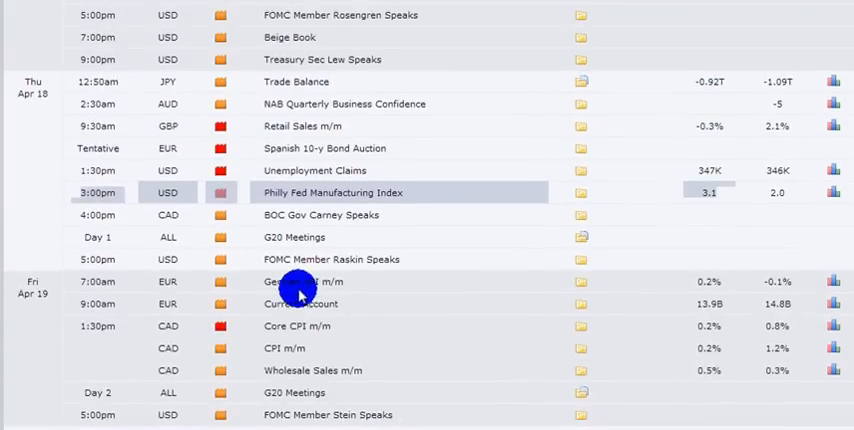
mouse_move(264, 344)
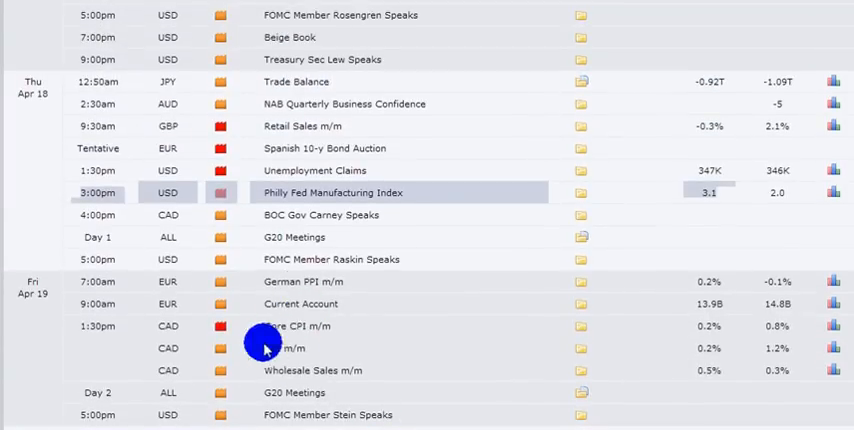
mouse_move(280, 248)
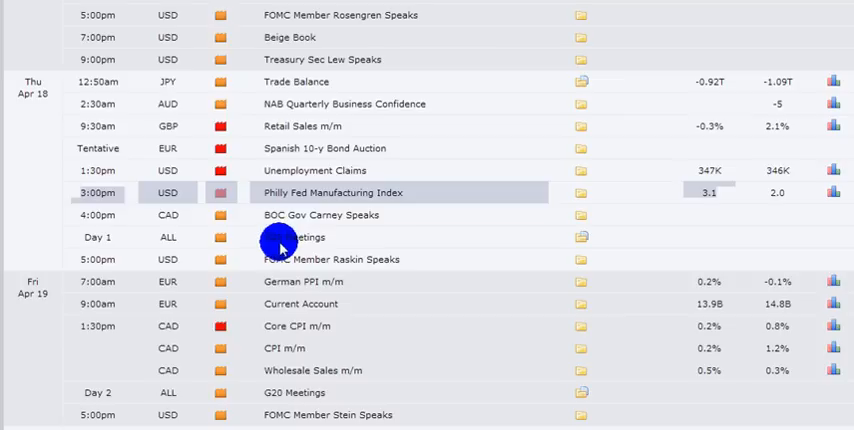
mouse_move(288, 348)
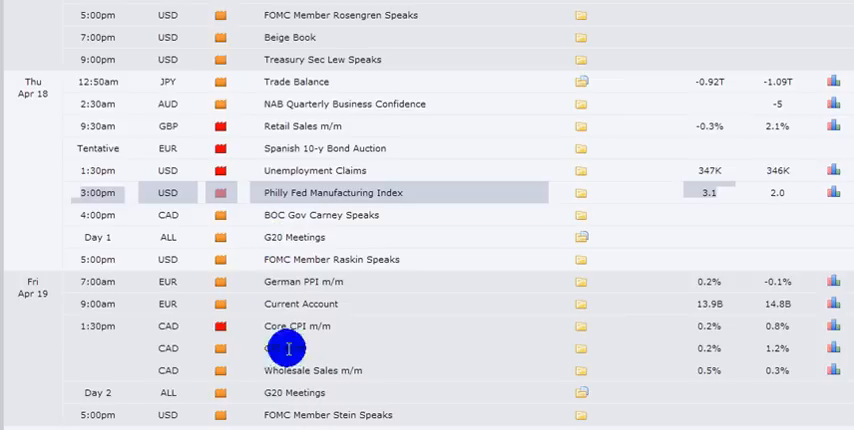
mouse_move(164, 280)
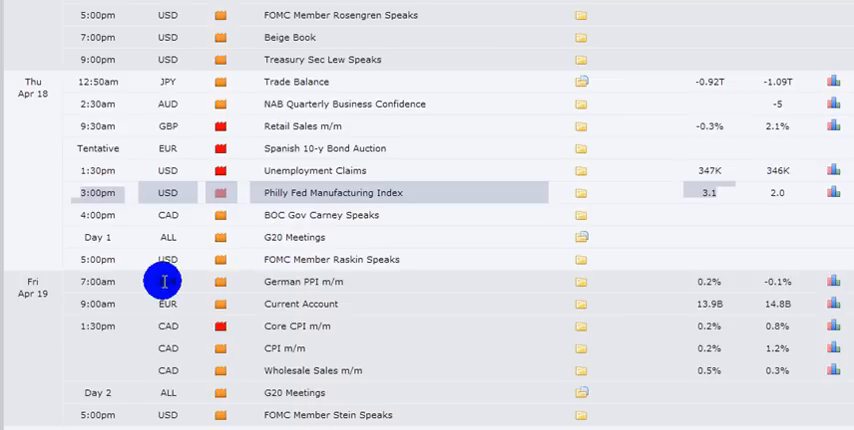